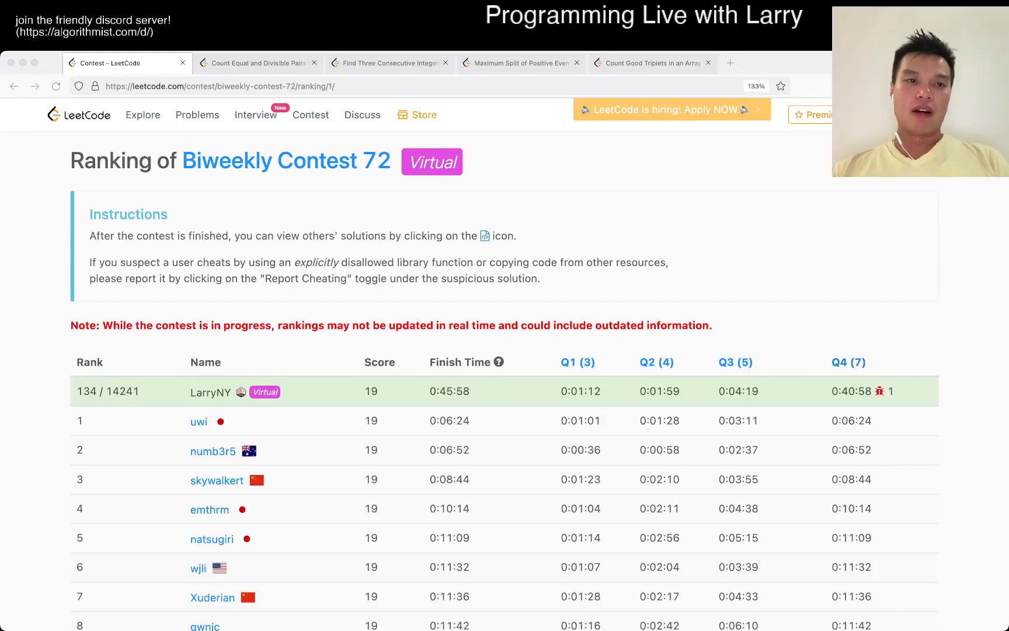
- Switch from the contest ranking to the Count Equal and Divisible Pairs problem page
{"action": "left_click", "coordinate": [257, 63]}
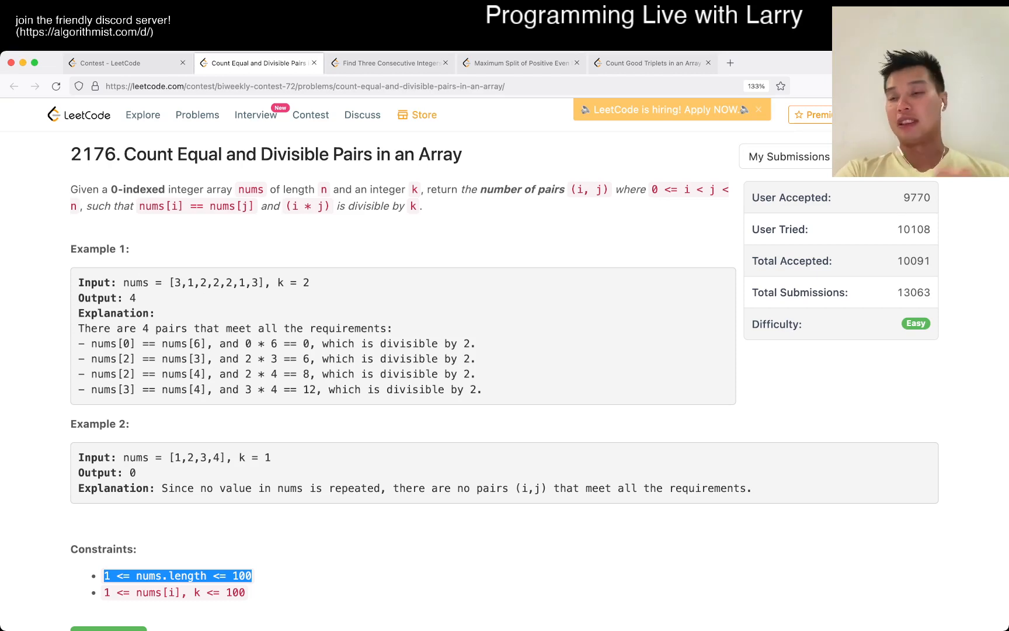
{"action": "scroll", "scroll_direction": "down", "scroll_amount": 3}
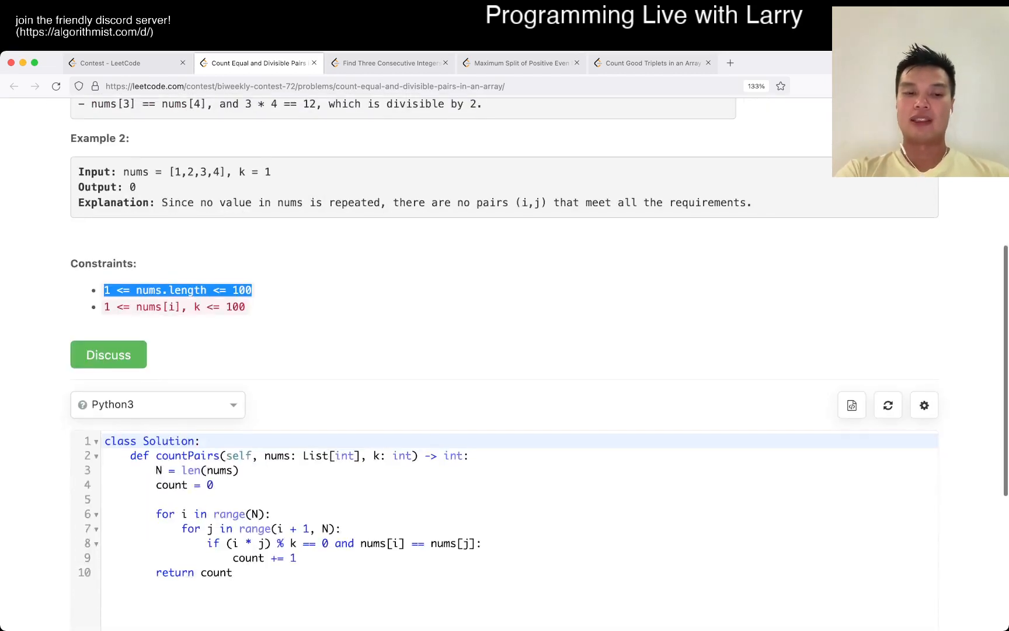
{"action": "left_click", "coordinate": [338, 528]}
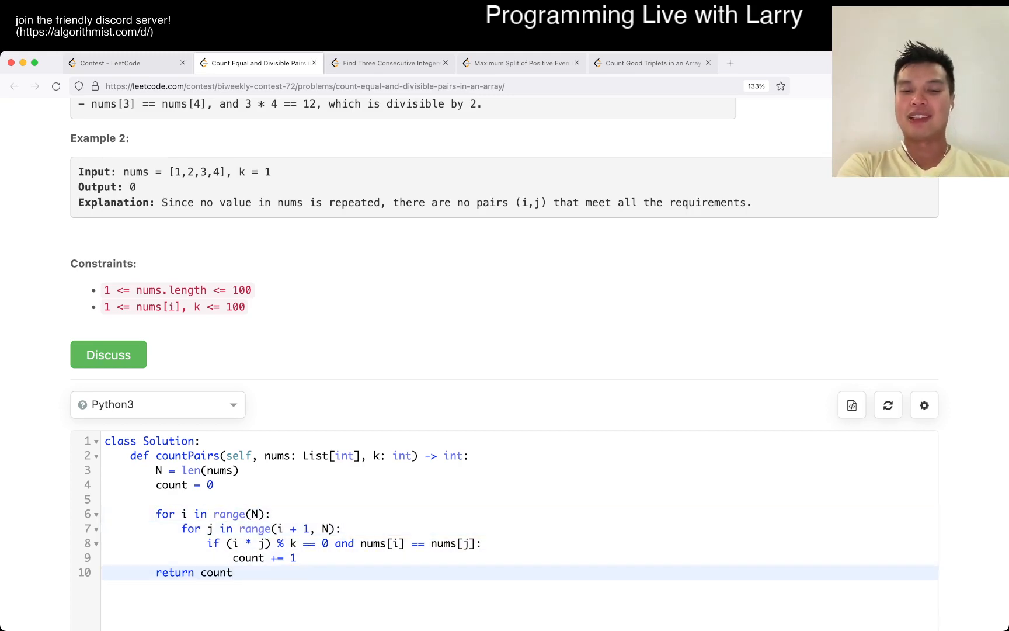
{"action": "left_click_drag", "start_coordinate": [362, 543], "coordinate": [477, 543]}
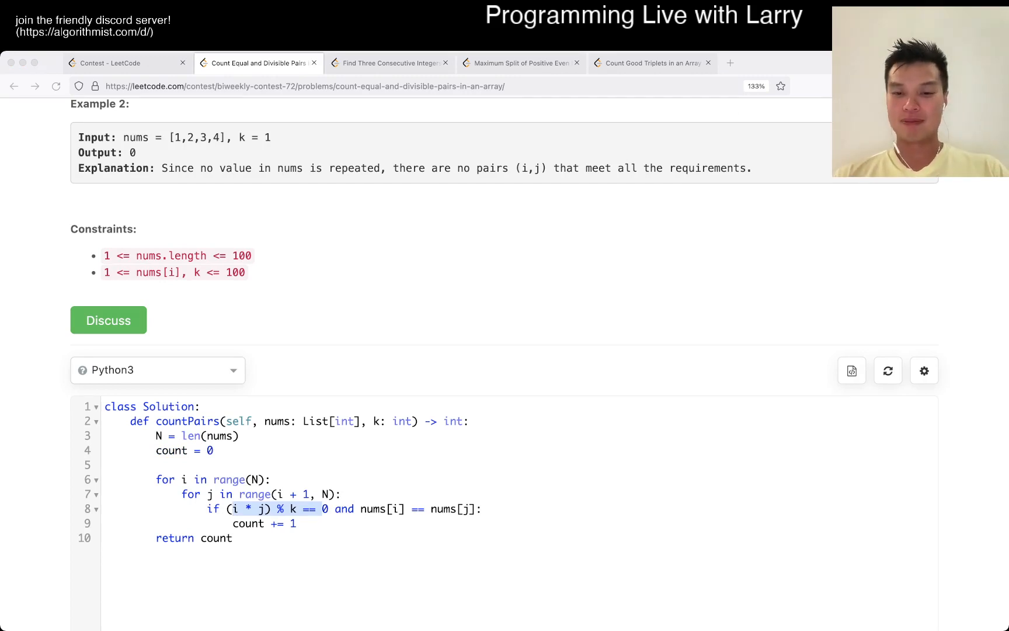
- Reload the problem page and scroll the description back into view
{"action": "left_click", "coordinate": [122, 63]}
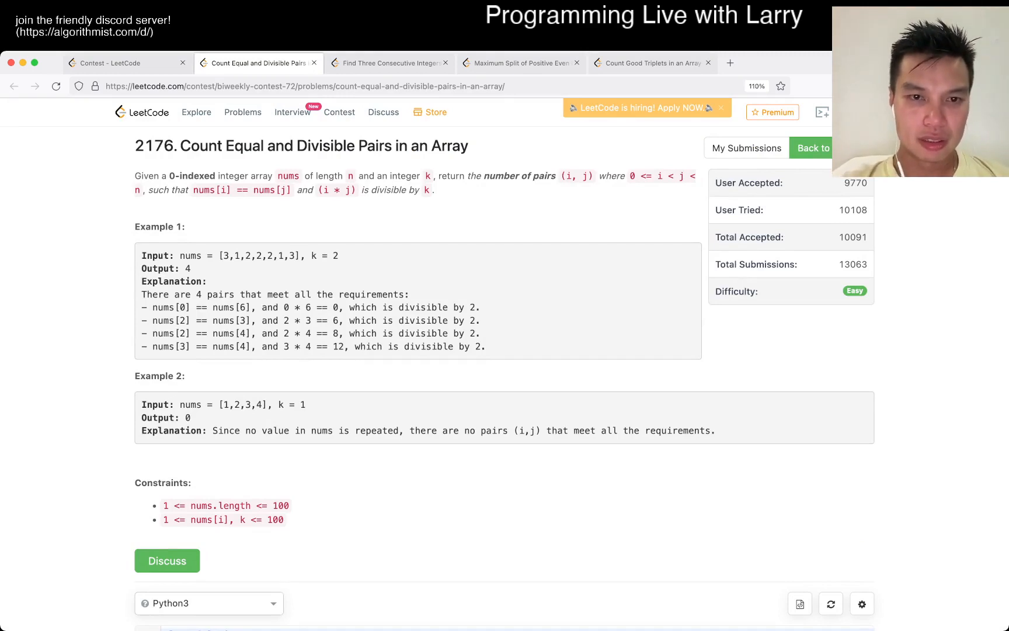
{"action": "scroll", "scroll_direction": "down", "scroll_amount": 3}
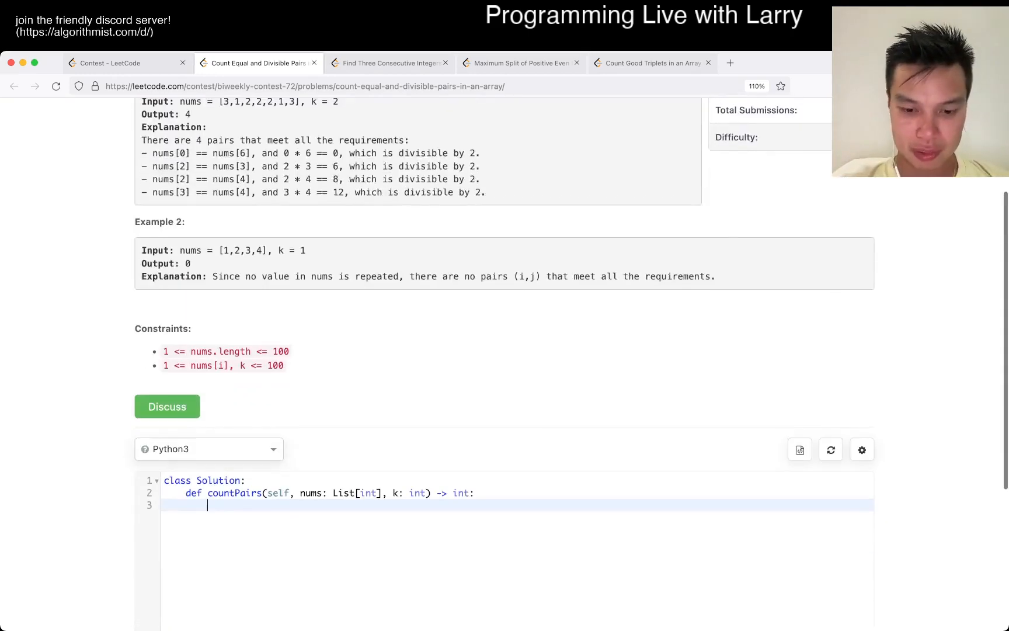
- Write countPairs: N = len(nums), nested loops, count += 1 when (i * j) % k == 0 and nums[i] == nums[j]
{"action": "type", "text": "N = len(nums)"}
{"action": "type", "text": "for i in range"}
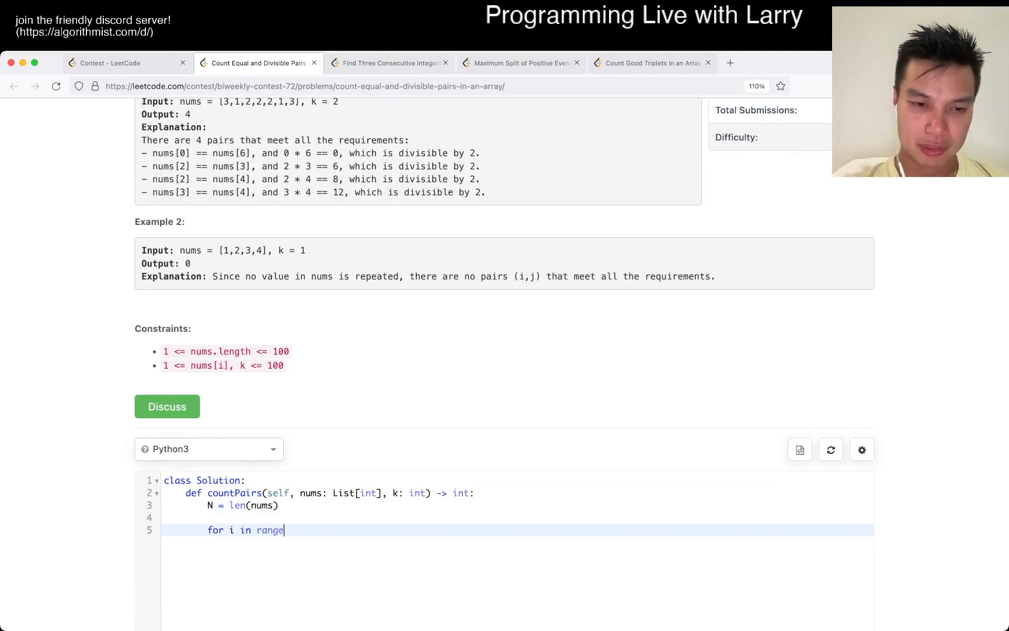
{"action": "type", "text": "(N):"}
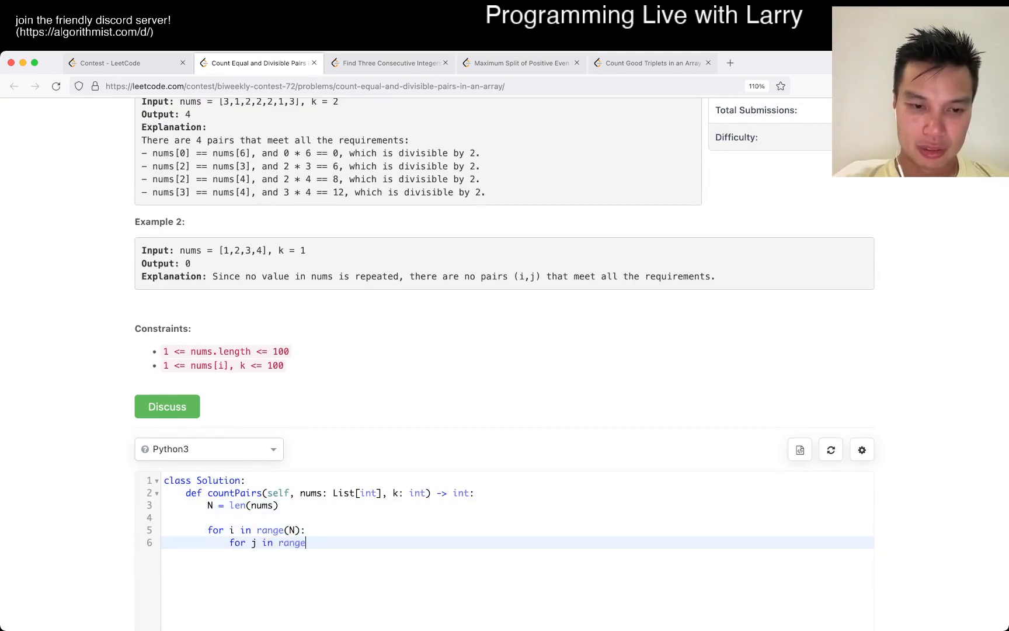
{"action": "scroll", "scroll_direction": "up", "scroll_amount": 3}
{"action": "type", "text": "(i + 1, N):"}
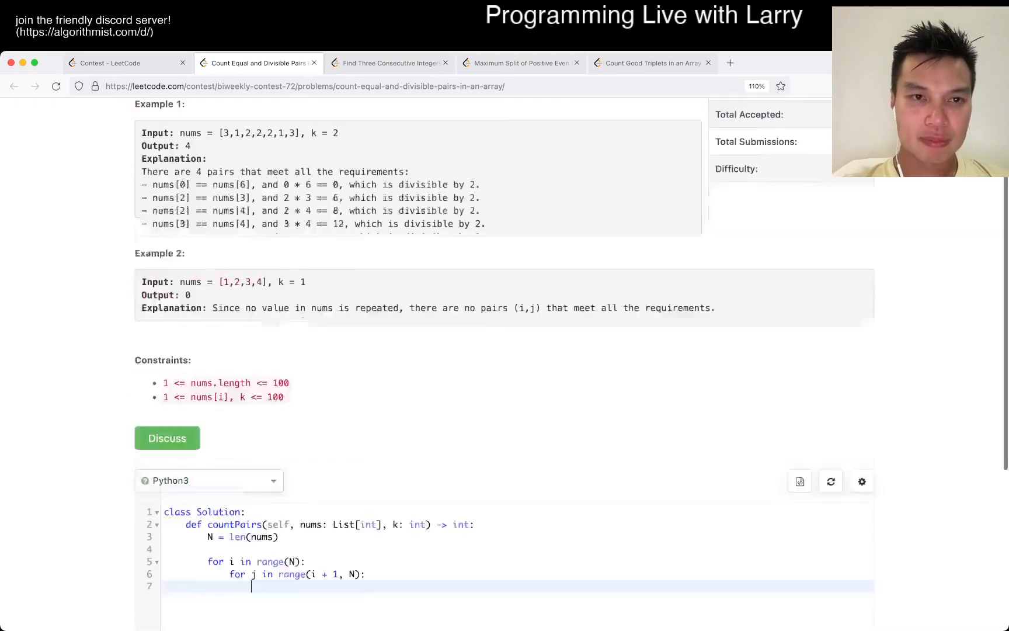
{"action": "type", "text": "if"}
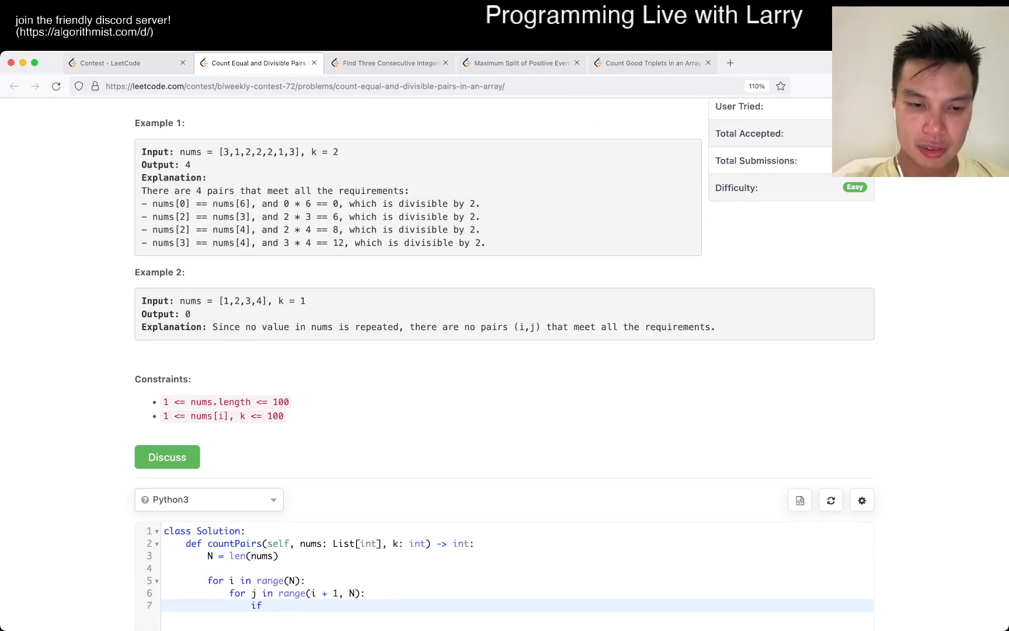
{"action": "type", "text": "i * j % k == 0"}
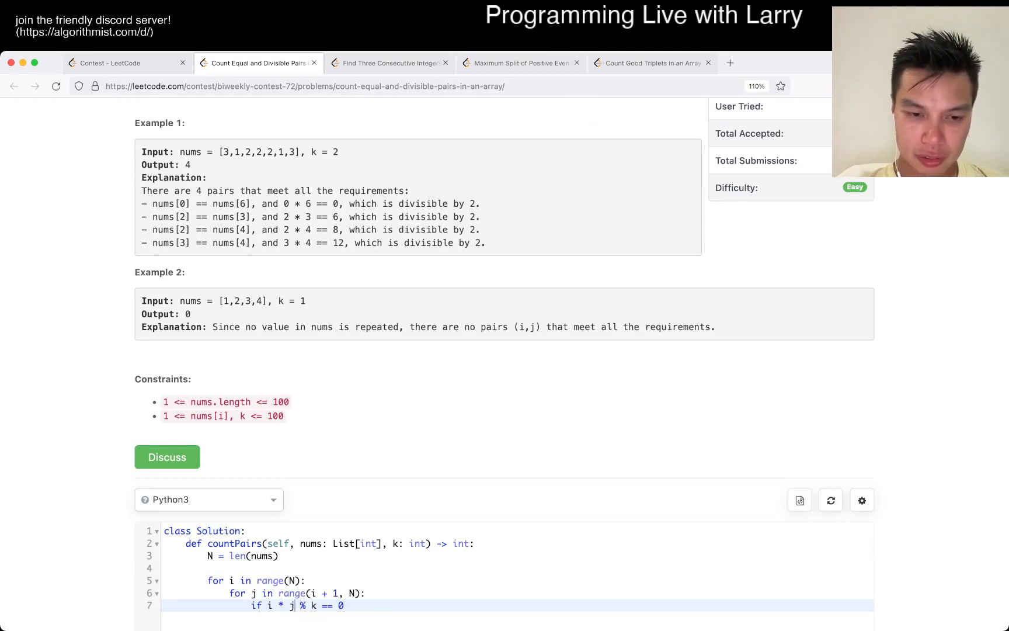
{"action": "type", "text": "(i * j)"}
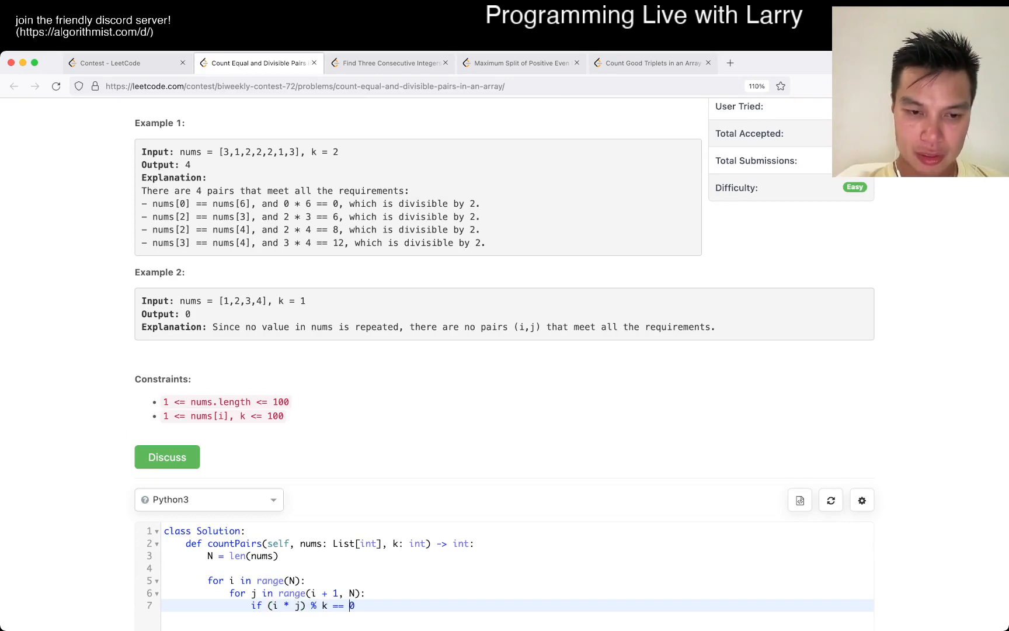
{"action": "type", "text": "and"}
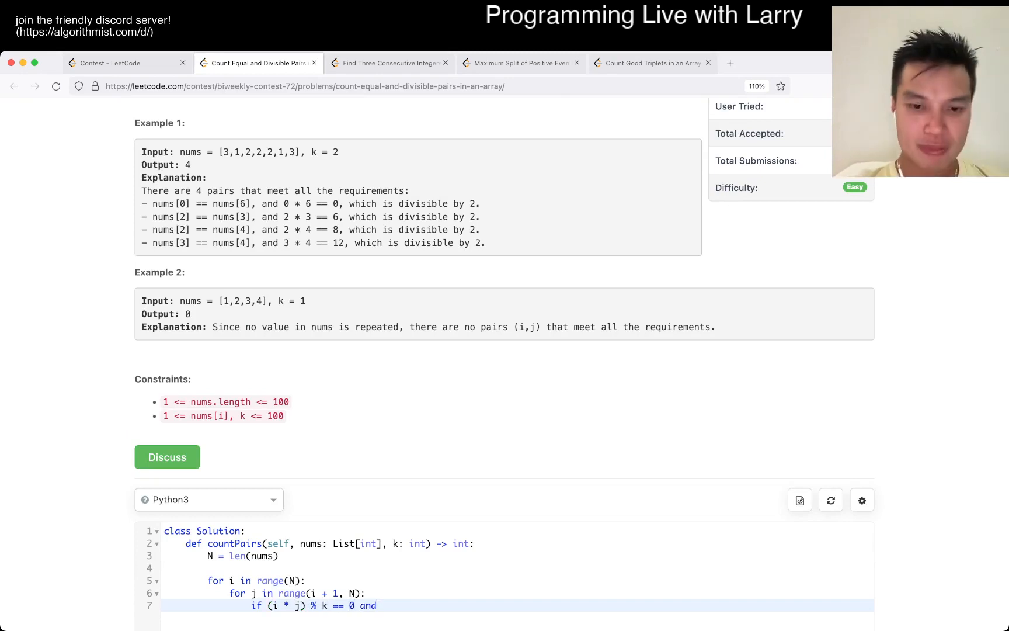
{"action": "type", "text": "nums[i] == nums[j]:"}
{"action": "type", "text": "count +"}
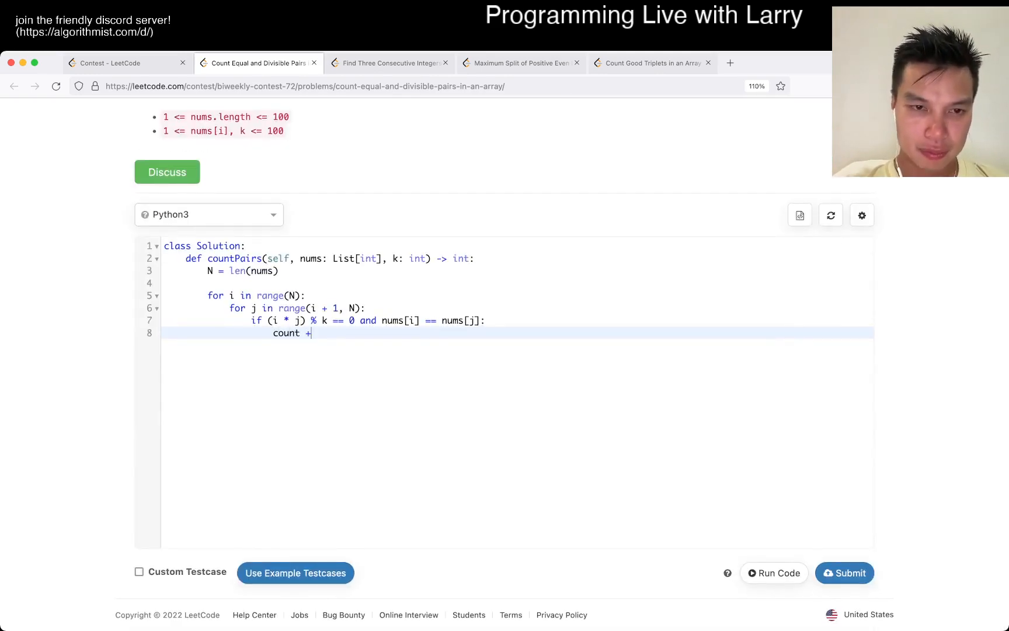
{"action": "type", "text": "= 1"}
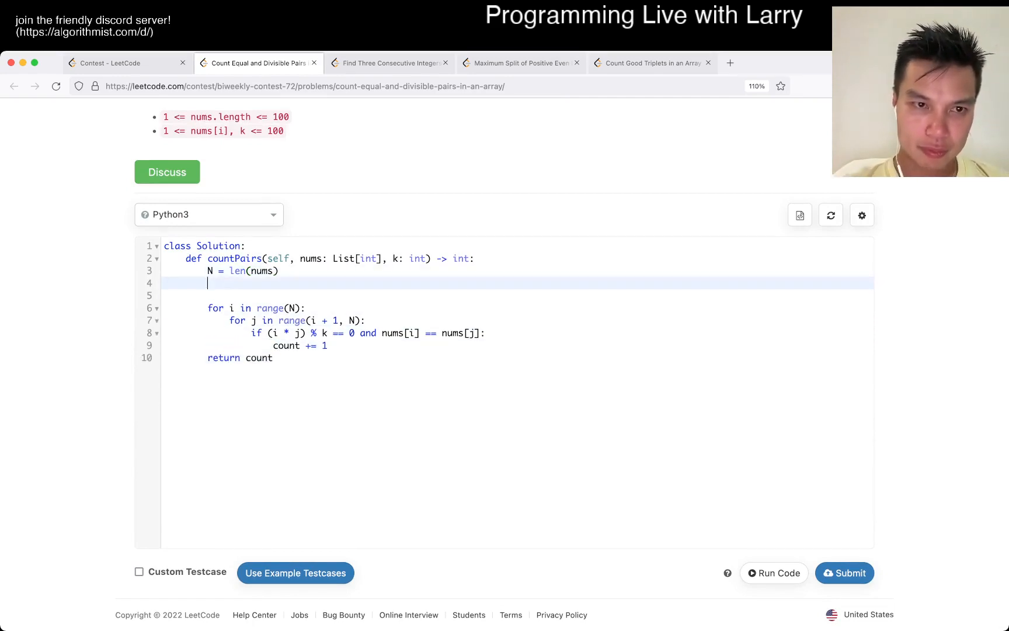
{"action": "type", "text": "count = 0"}
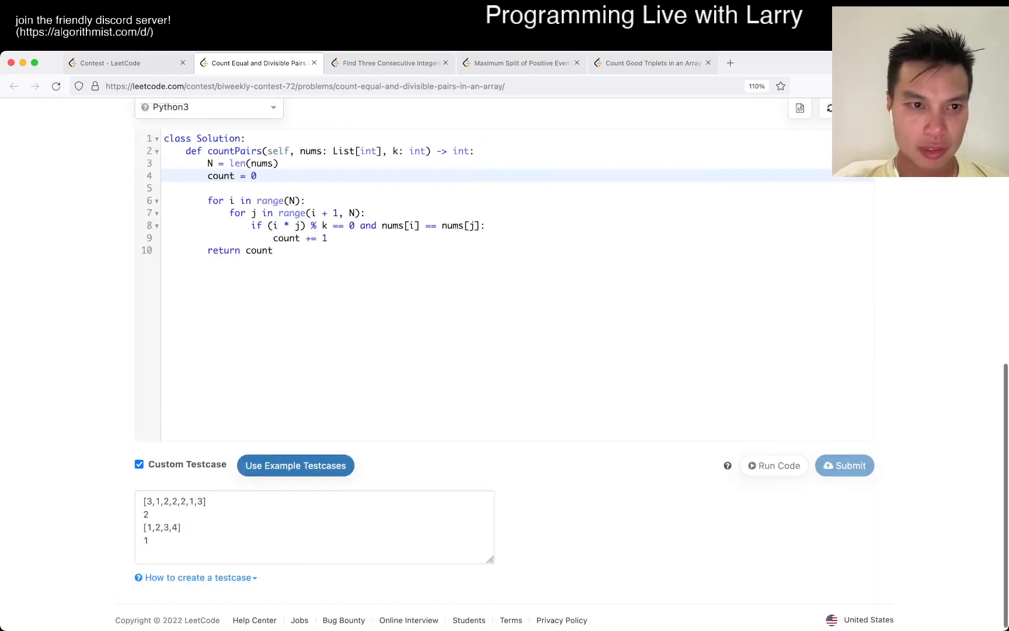
- Run the solution on the two example testcases until Run Code Status shows Finished
{"action": "left_click", "coordinate": [773, 465]}
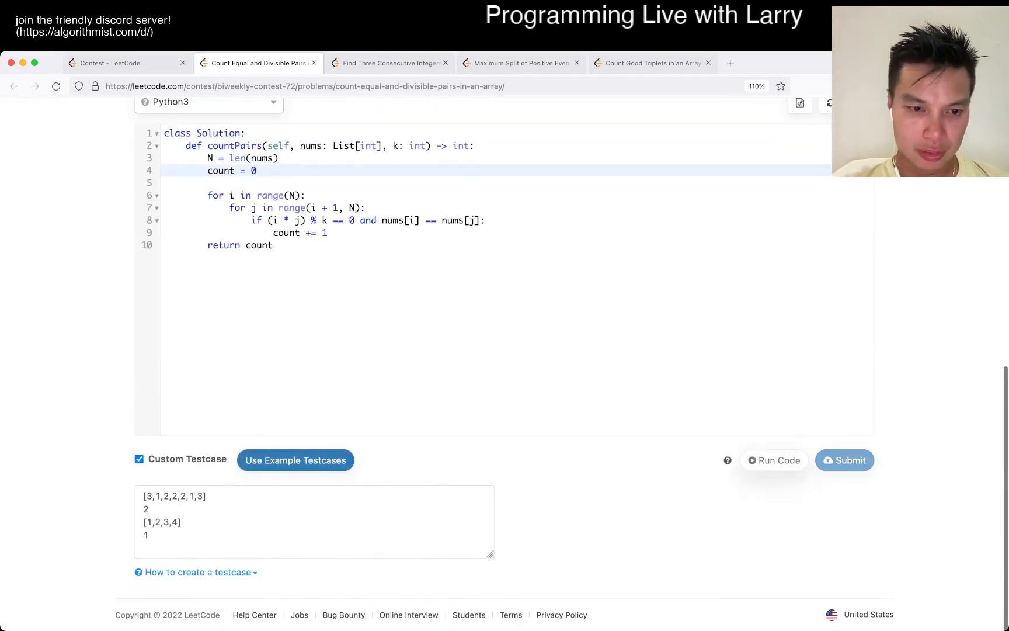
{"action": "left_click", "coordinate": [774, 459]}
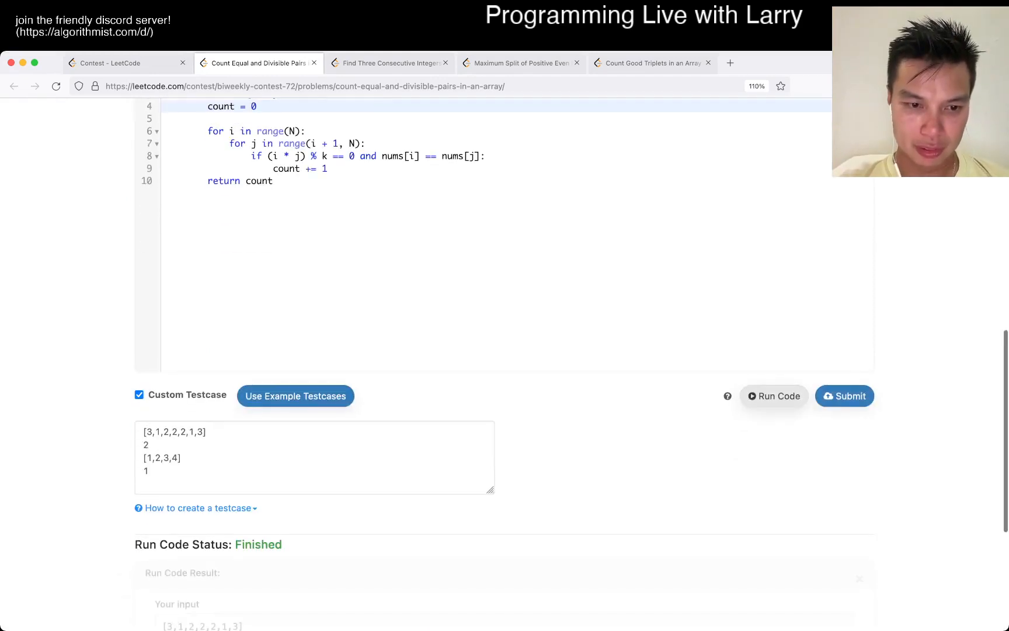